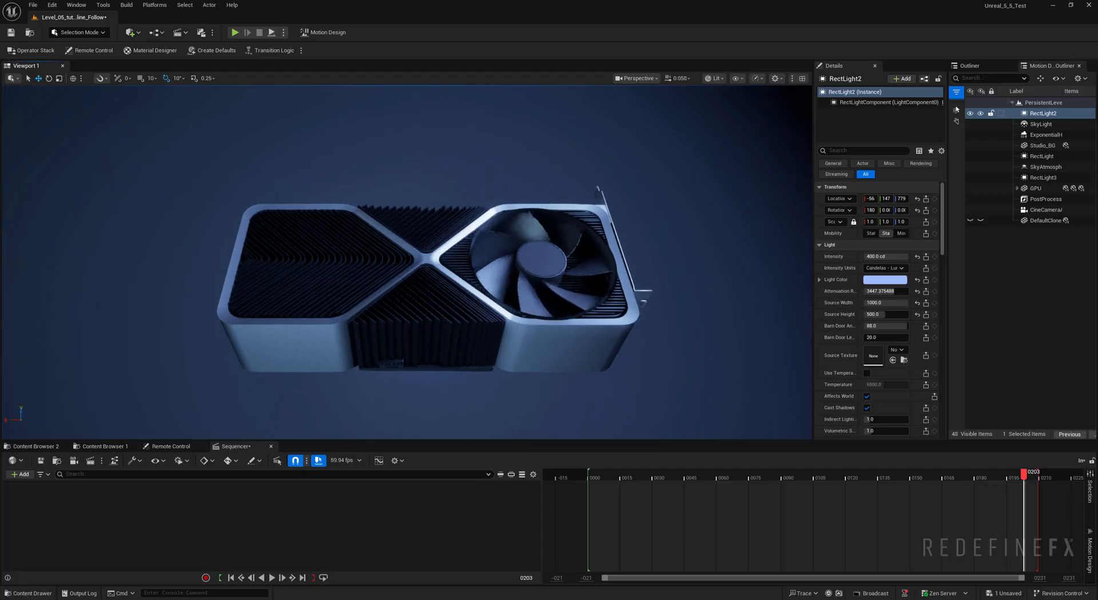
Switch the editor to Motion Design mode and place a Spline Actor from the Actors category.
{"action": "left_click", "coordinate": [78, 32]}
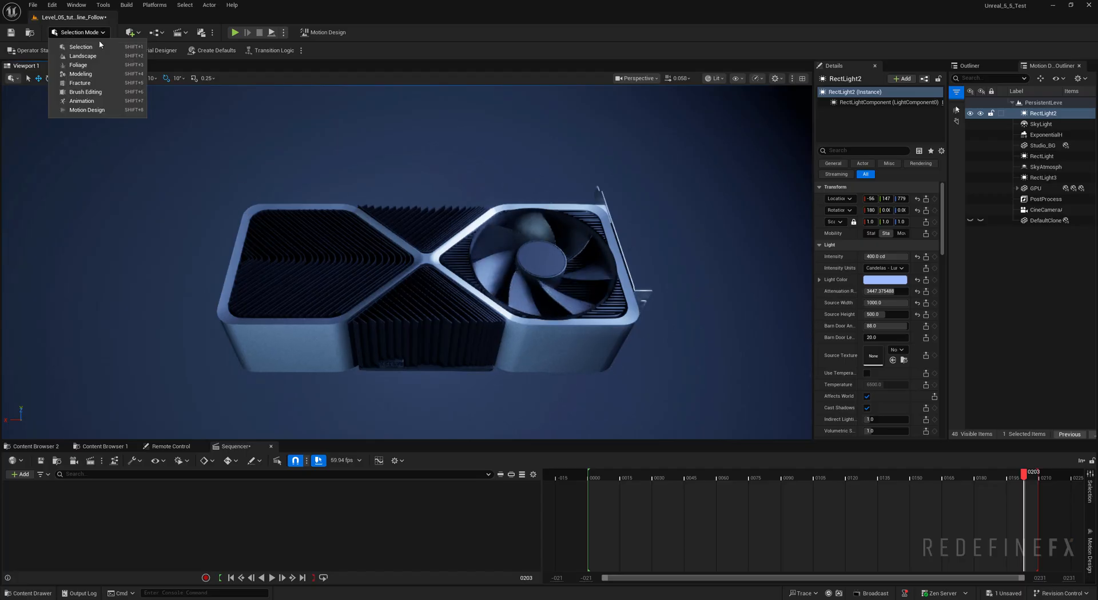
{"action": "left_click", "coordinate": [87, 110]}
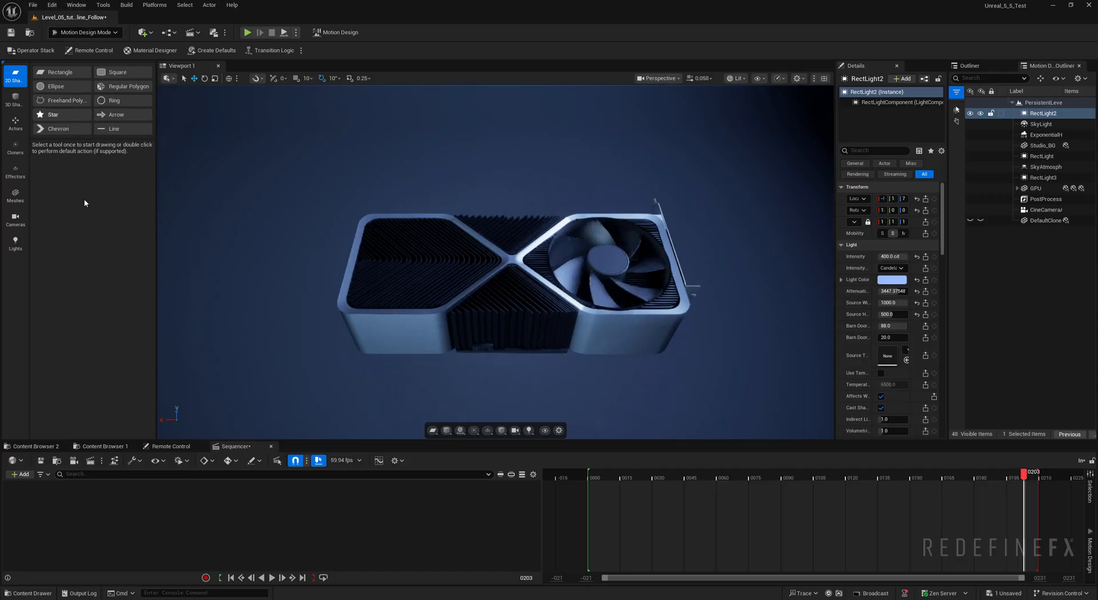
{"action": "left_click", "coordinate": [15, 125]}
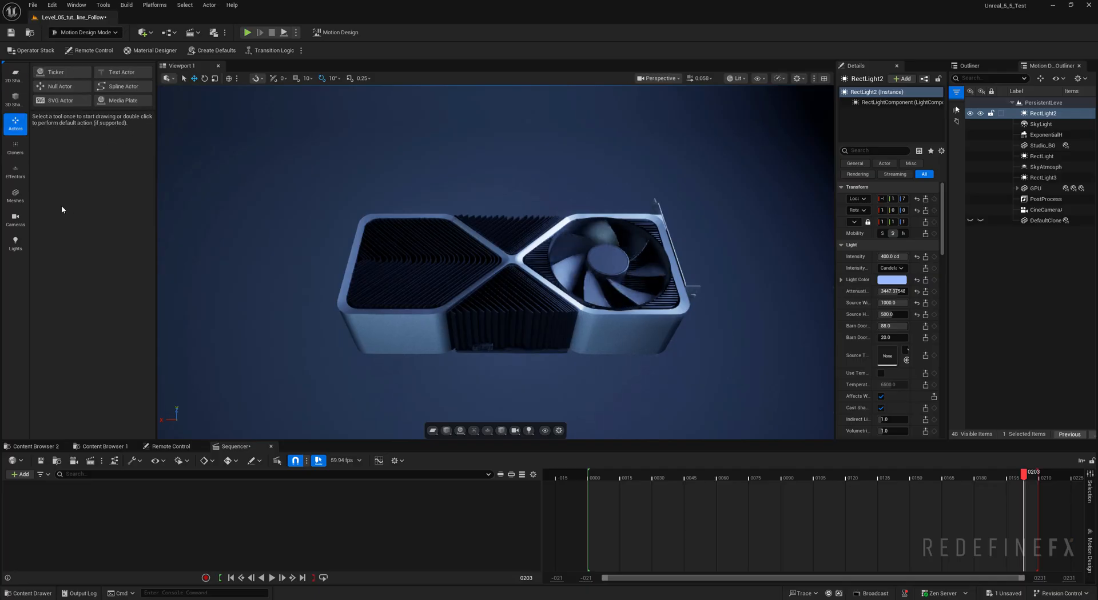
{"action": "left_click", "coordinate": [124, 85]}
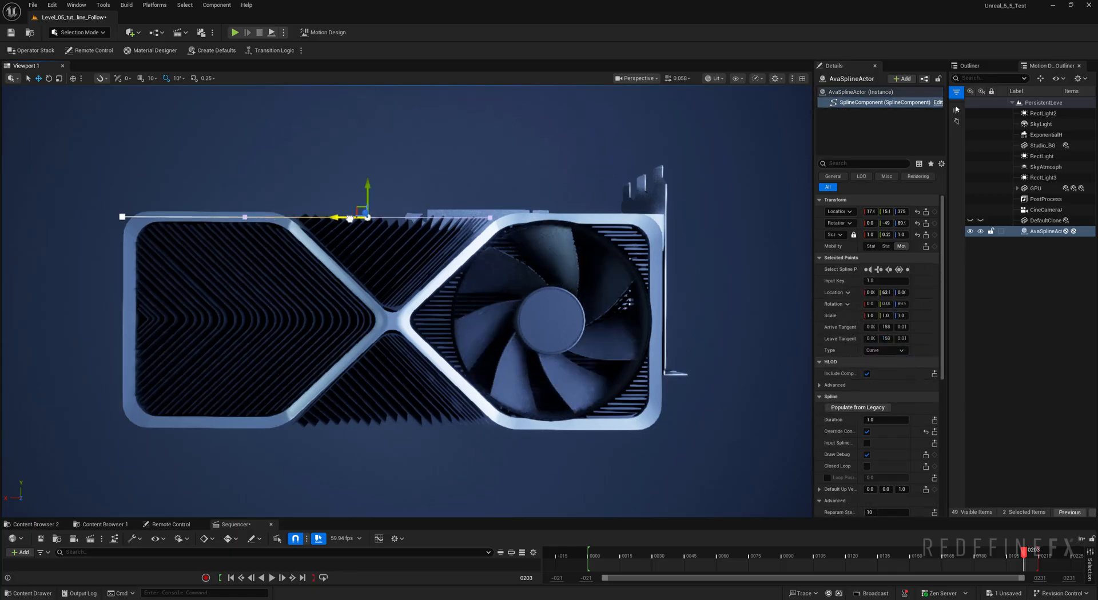
Drag spline points along the GPU card's X-shaped edge in the front view, then deselect them.
{"action": "left_click_drag", "start_coordinate": [343, 218], "coordinate": [249, 218]}
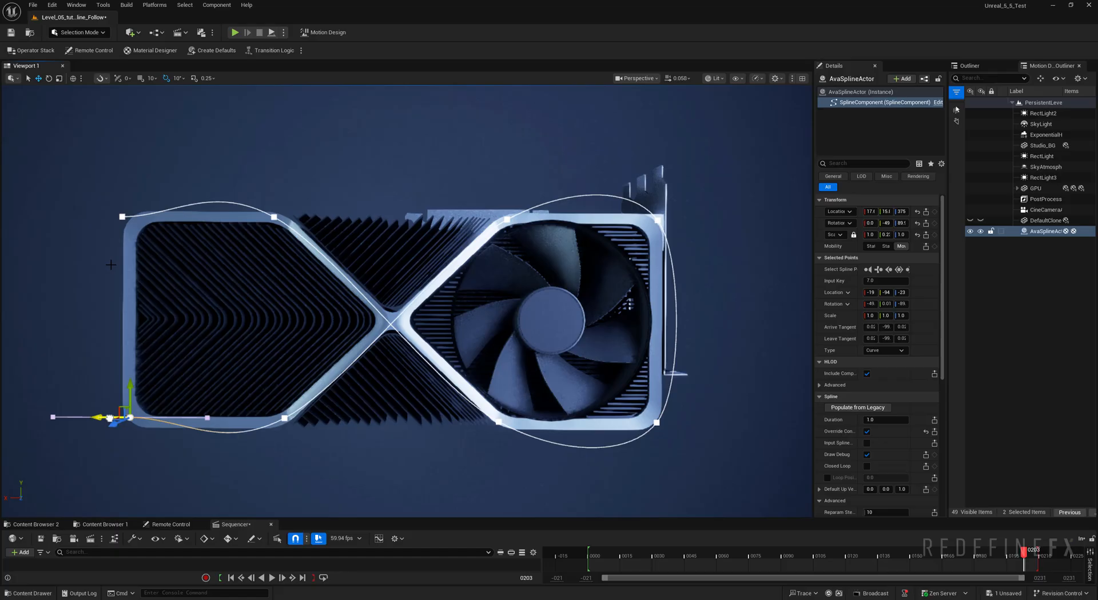
{"action": "left_click", "coordinate": [861, 92]}
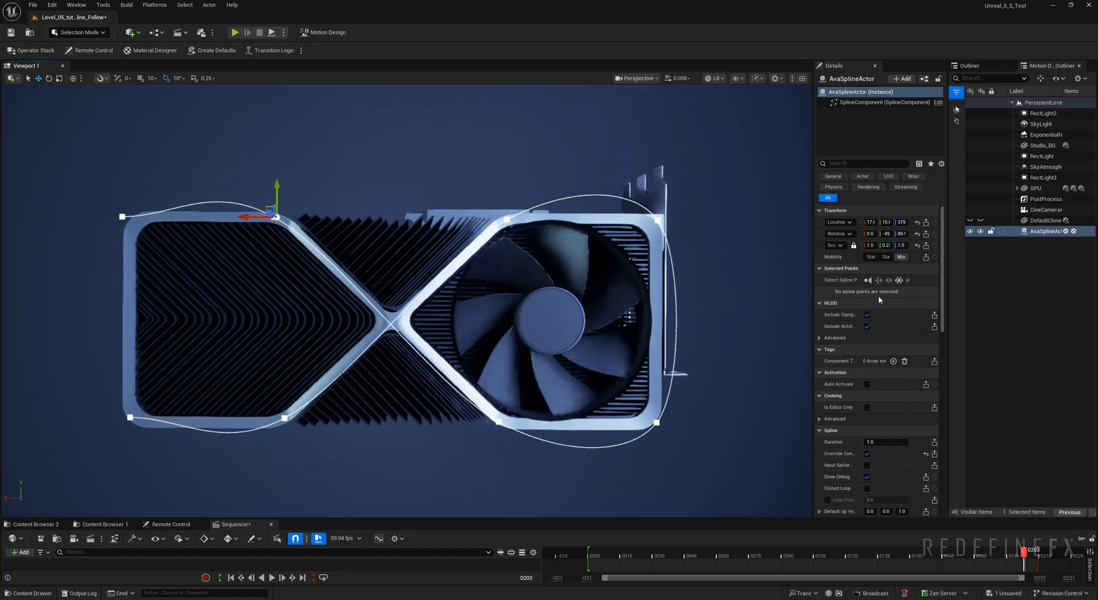
Enable Closed Loop on the spline in the Details panel.
{"action": "scroll", "scroll_direction": "down", "scroll_amount": 3}
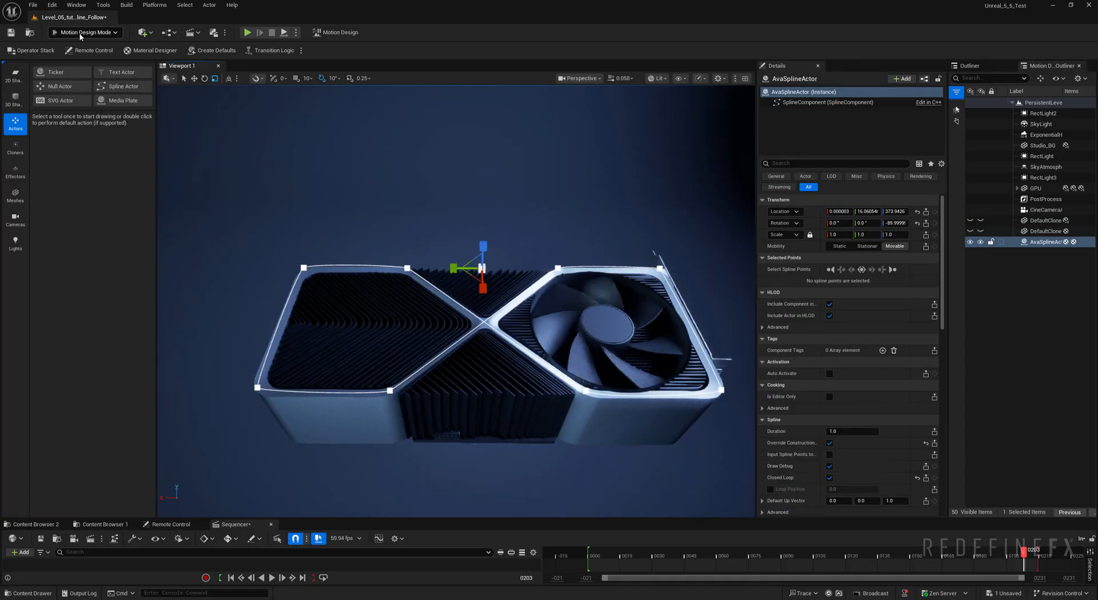
Add a Spline Cloner and give it the AvaSplineActor's location and rotation.
{"action": "left_click", "coordinate": [15, 147]}
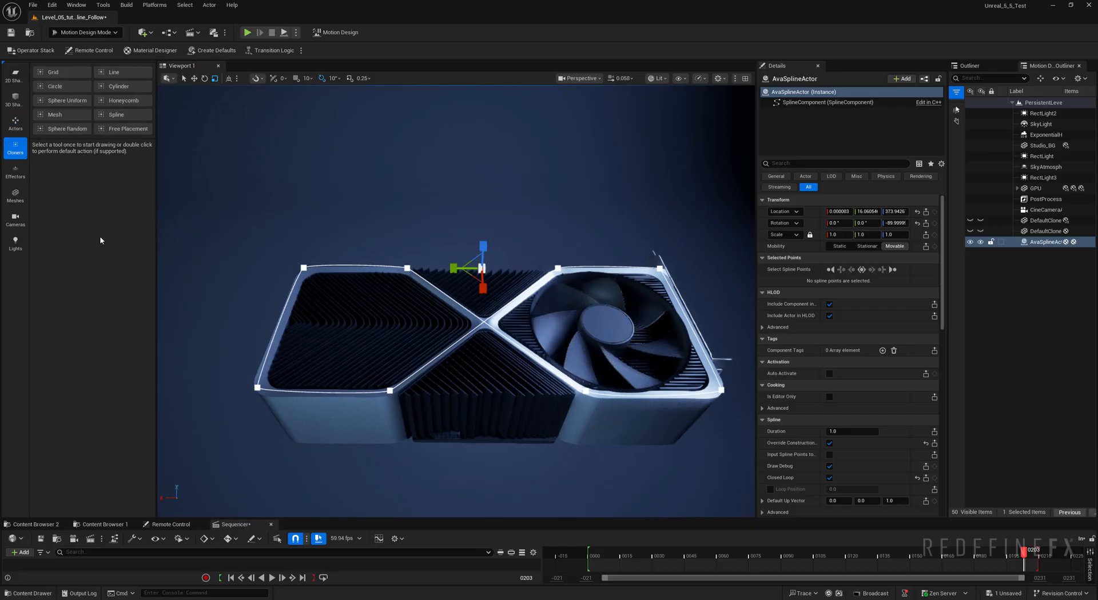
{"action": "left_click", "coordinate": [115, 114]}
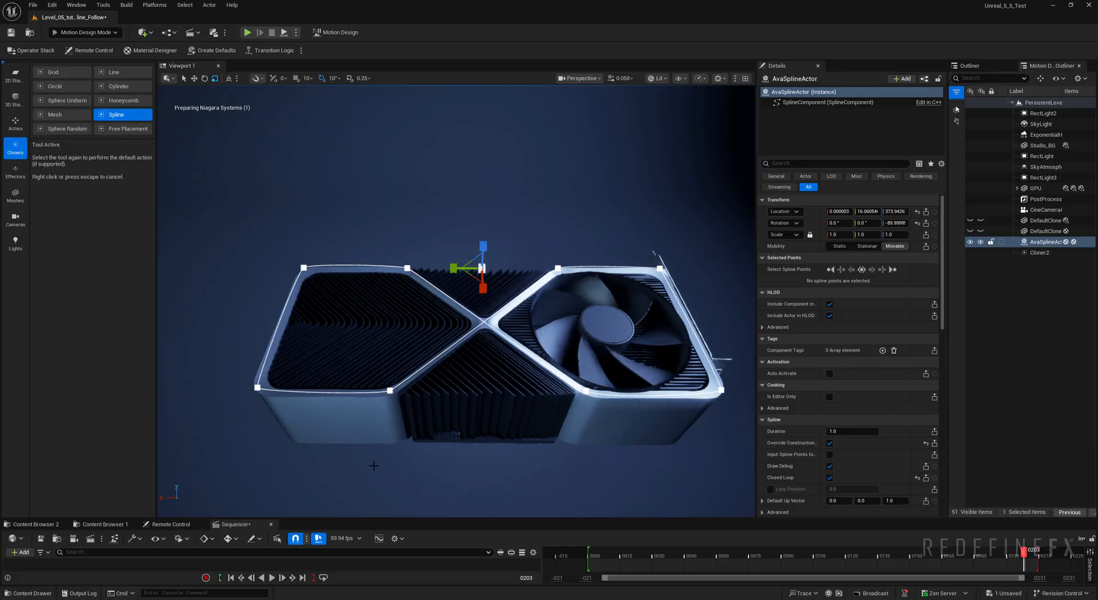
{"action": "left_click", "coordinate": [1039, 253]}
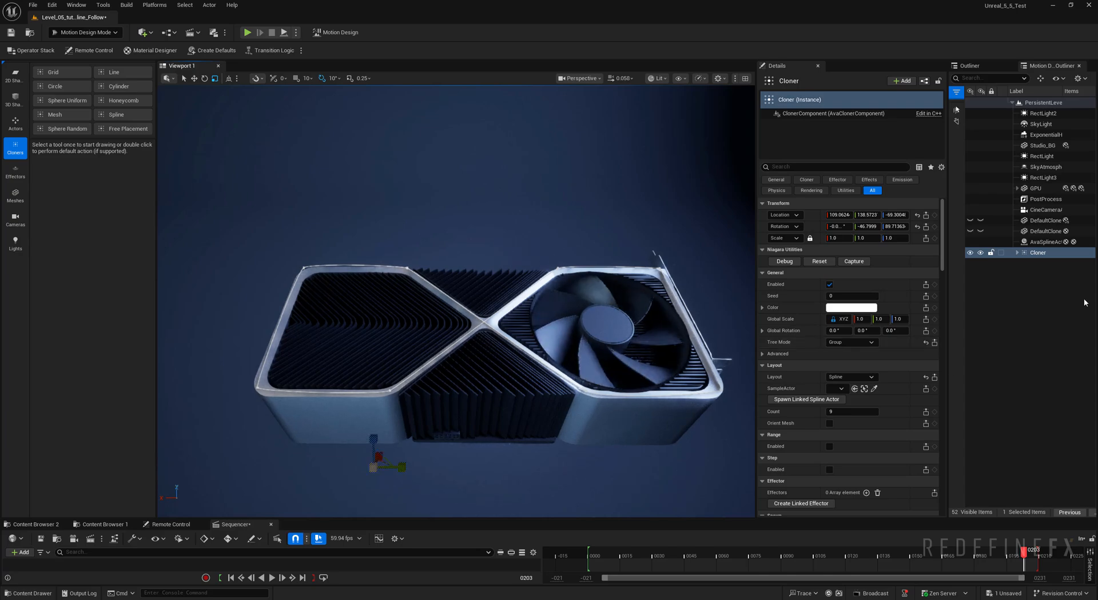
{"action": "left_click", "coordinate": [1045, 241]}
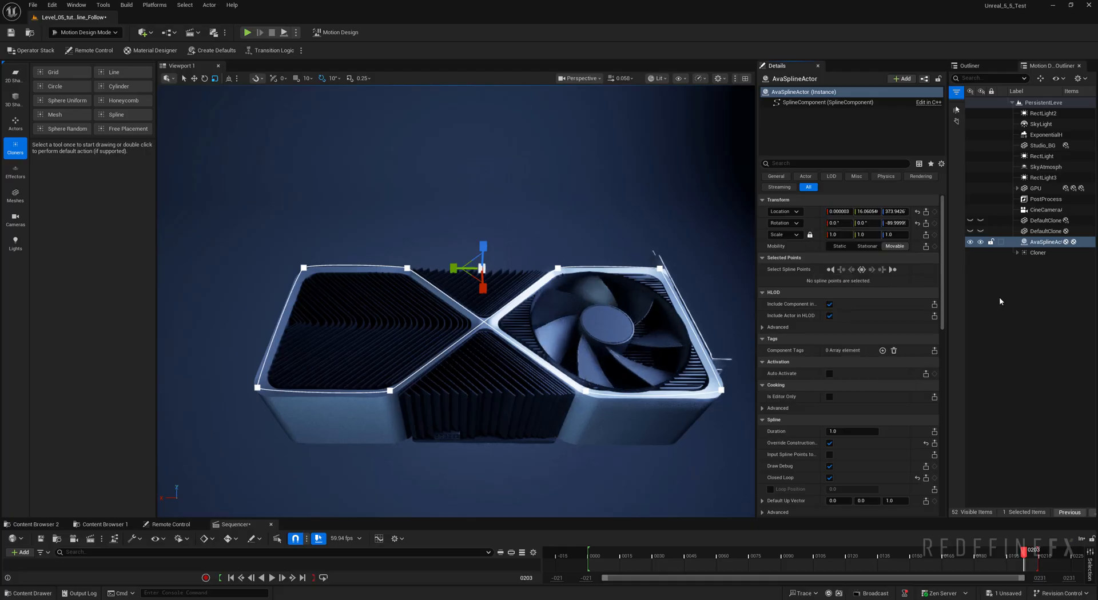
{"action": "left_click", "coordinate": [1039, 253]}
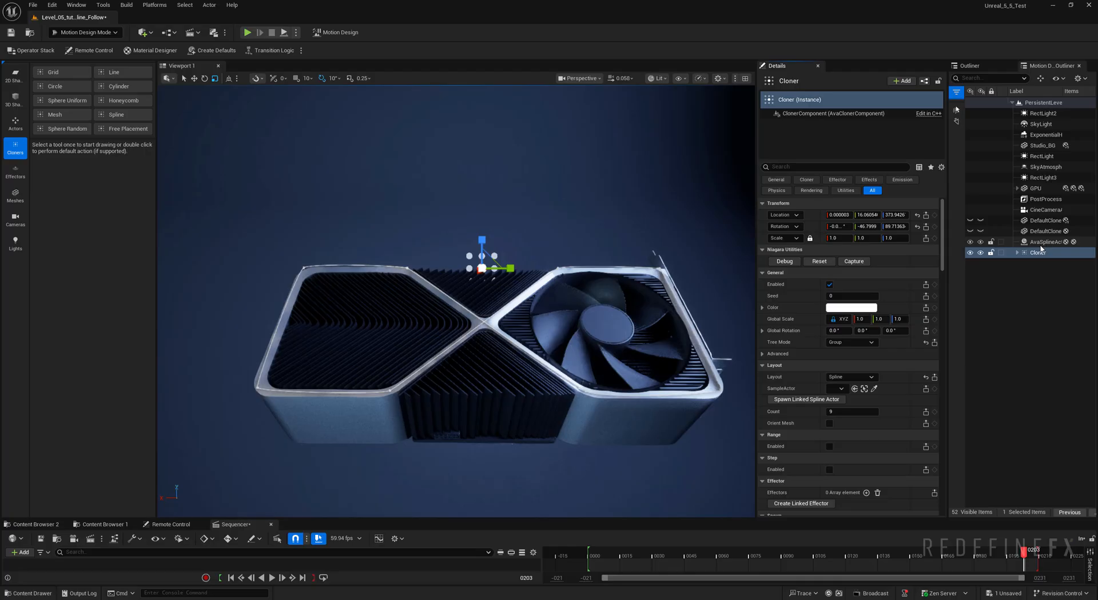
{"action": "left_click", "coordinate": [1043, 242]}
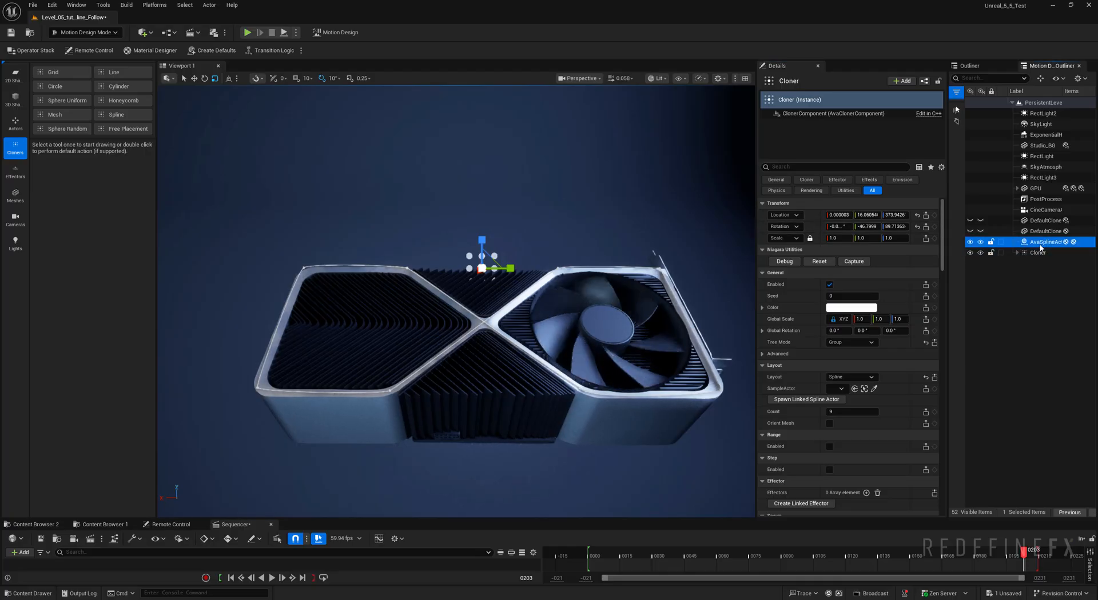
{"action": "left_click", "coordinate": [1046, 242]}
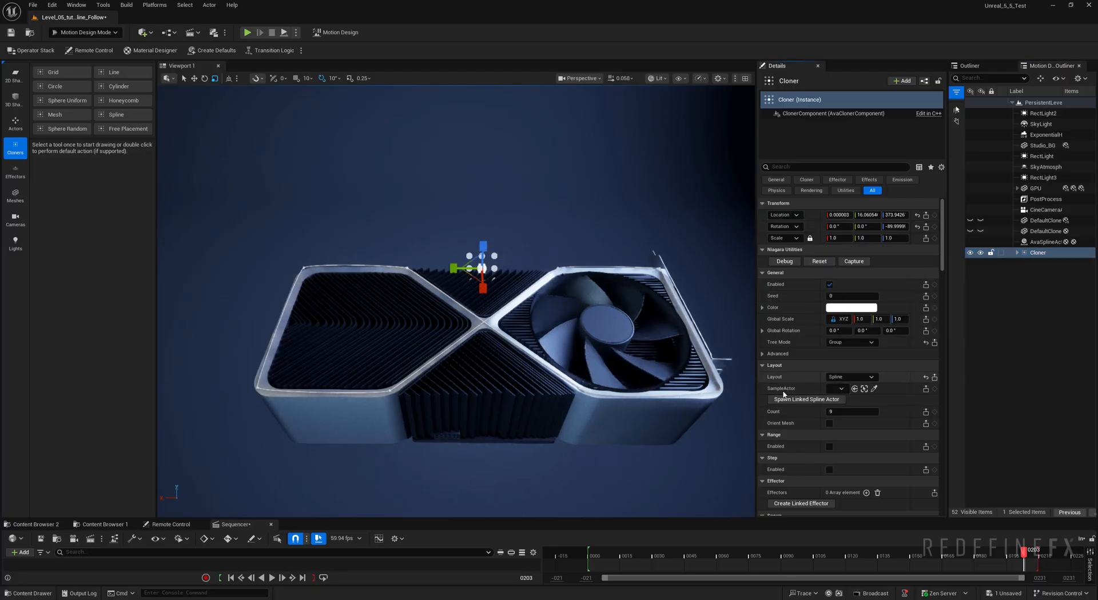
Set the outline spline as the Cloner's path and reset DefaultClone3's cube rotation.
{"action": "left_click", "coordinate": [839, 388]}
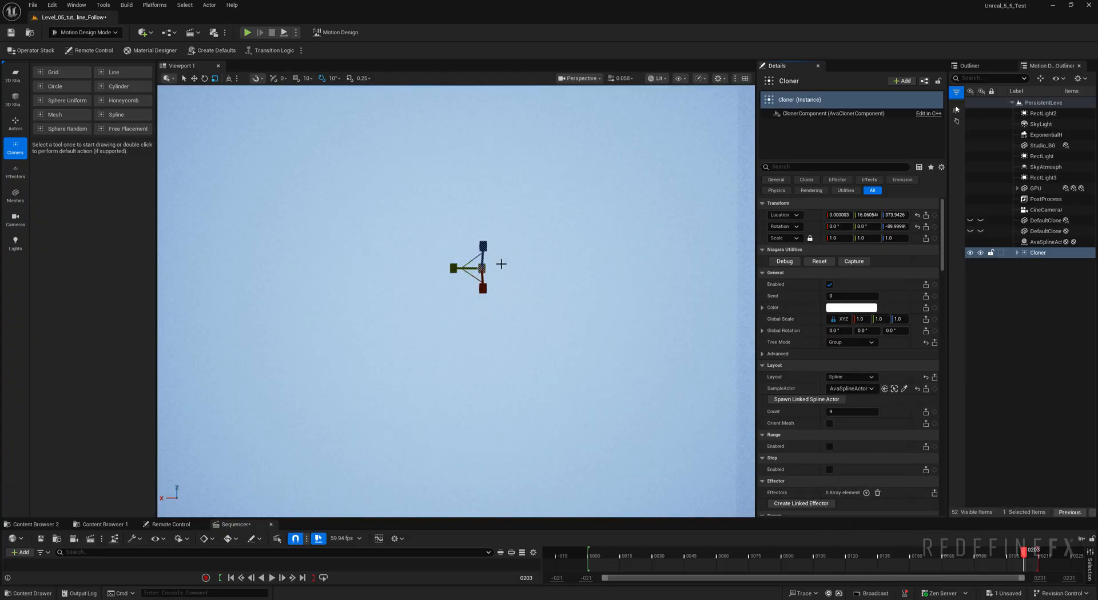
{"action": "left_click", "coordinate": [1018, 253]}
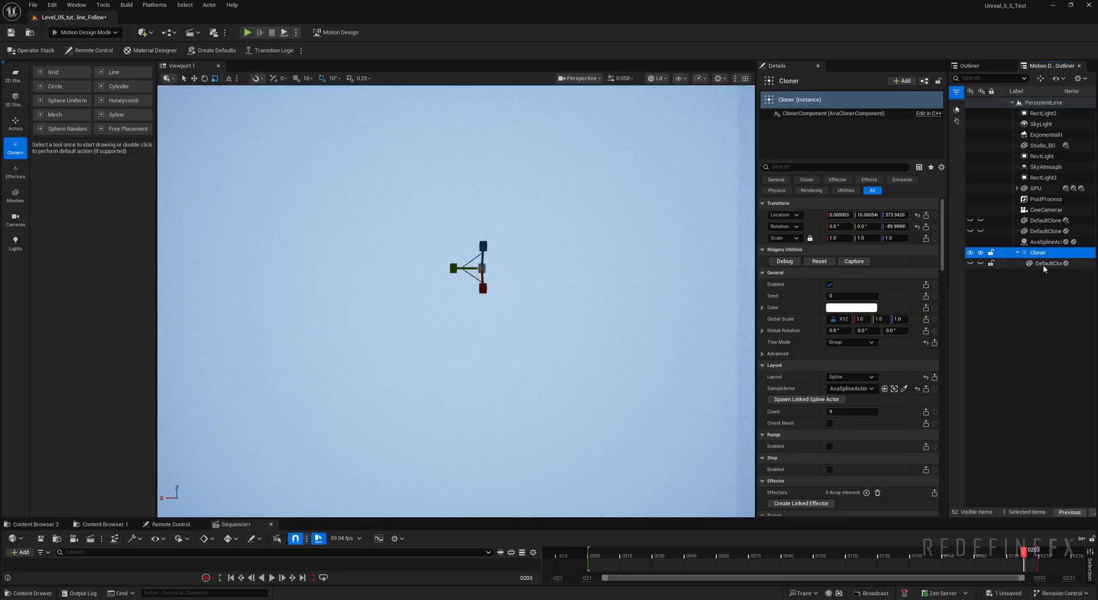
{"action": "left_click", "coordinate": [1043, 263]}
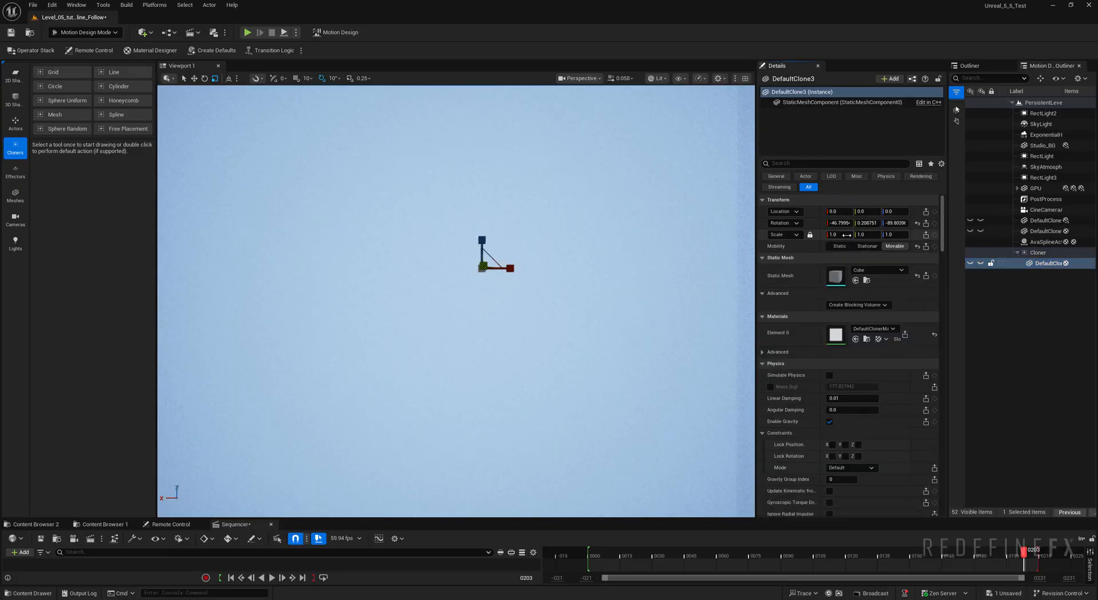
{"action": "left_click", "coordinate": [839, 223]}
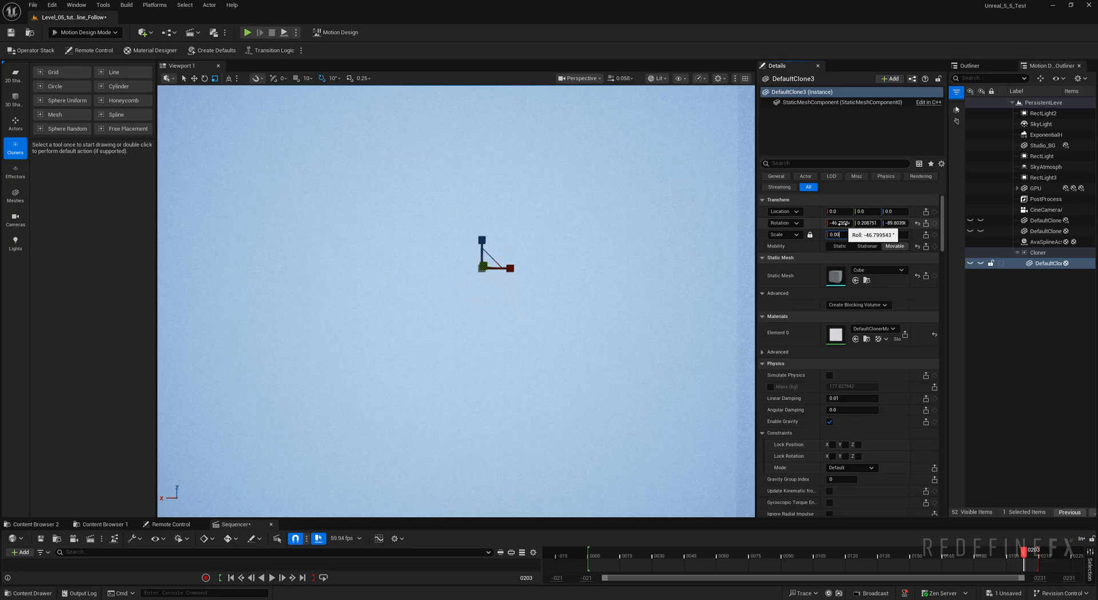
{"action": "left_click", "coordinate": [1038, 252]}
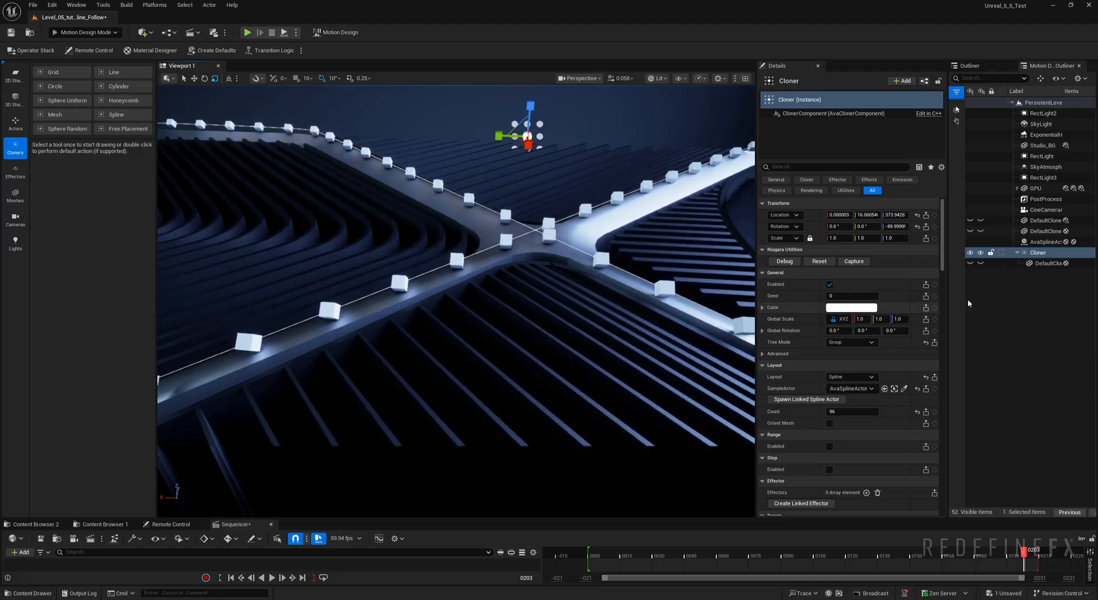
Assign M_emissive to the clone cube's Element 0, then reselect the Cloner.
{"action": "left_click", "coordinate": [1047, 263]}
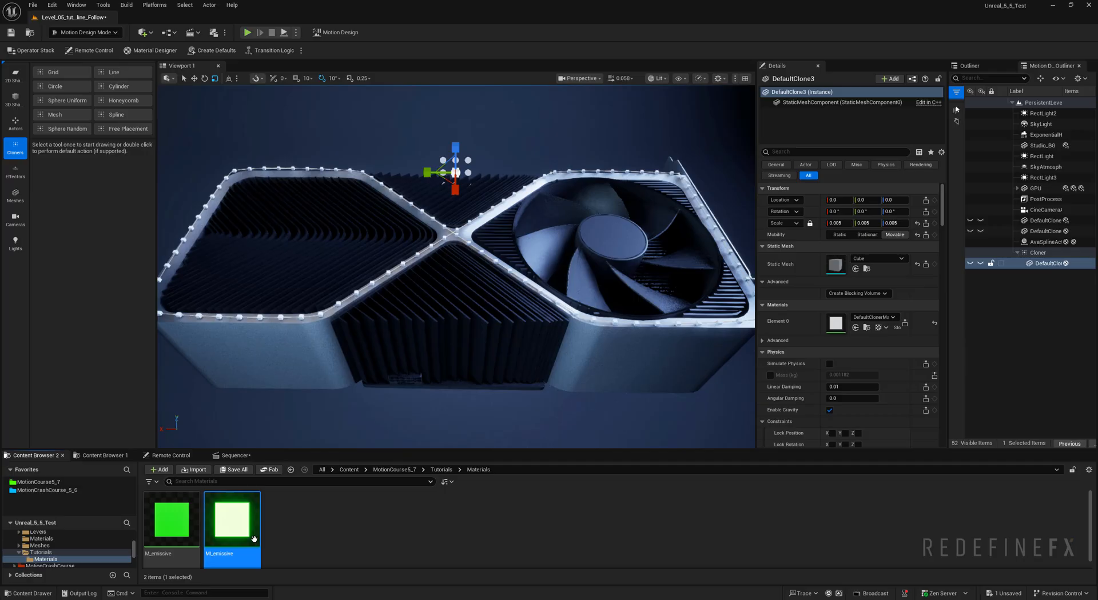
{"action": "left_click", "coordinate": [1042, 113]}
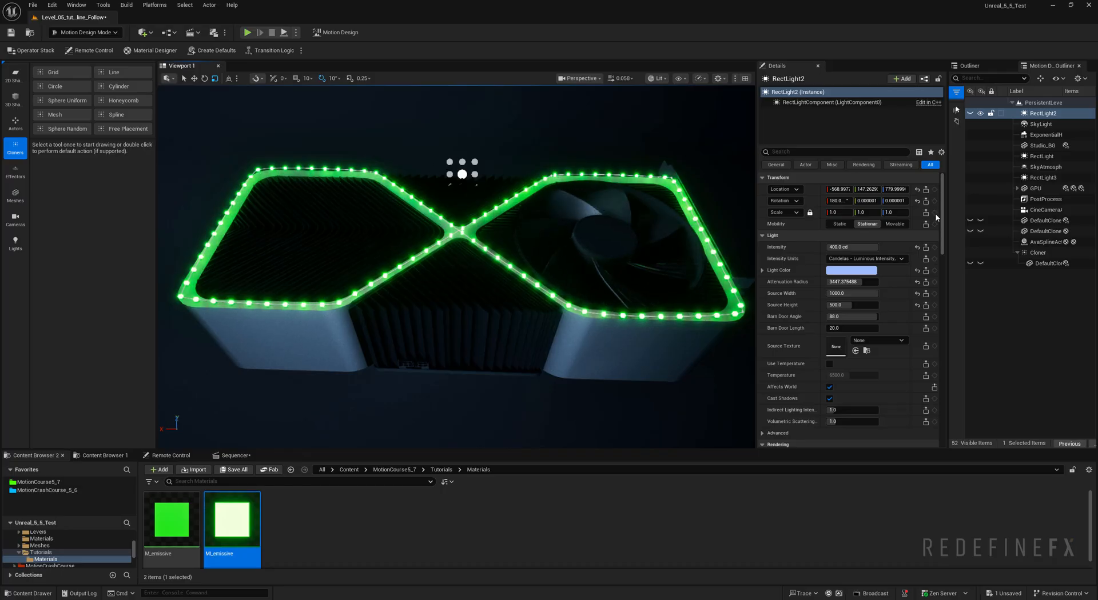
{"action": "left_click", "coordinate": [1039, 253]}
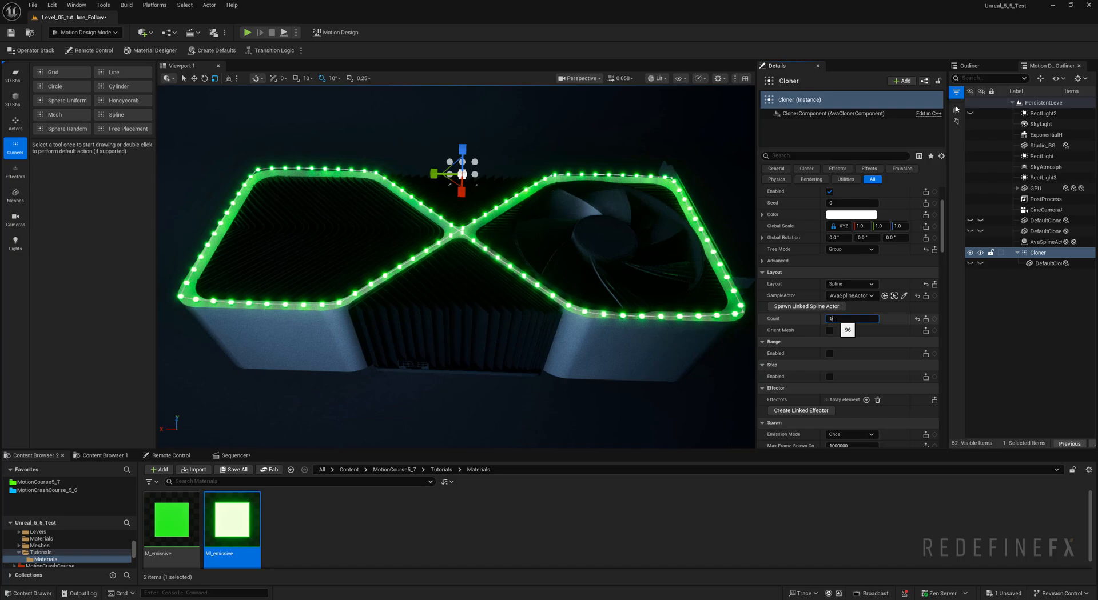
Set Cloner Count to 500, Emission Mode to Infinite and Emission Style to Rate.
{"action": "type", "text": "500"}
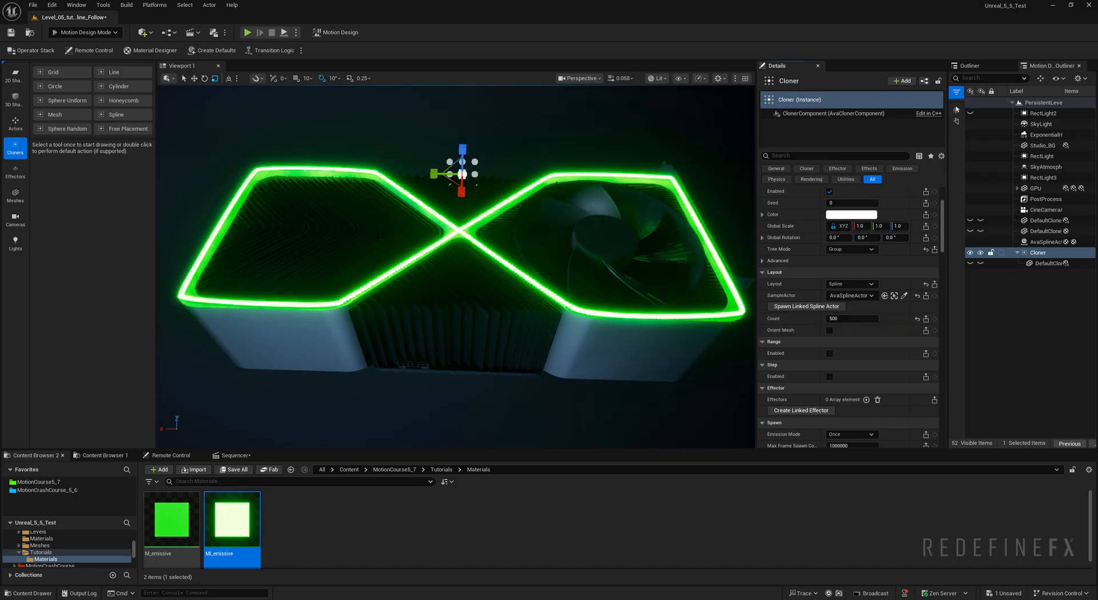
{"action": "scroll", "scroll_direction": "down", "scroll_amount": 3}
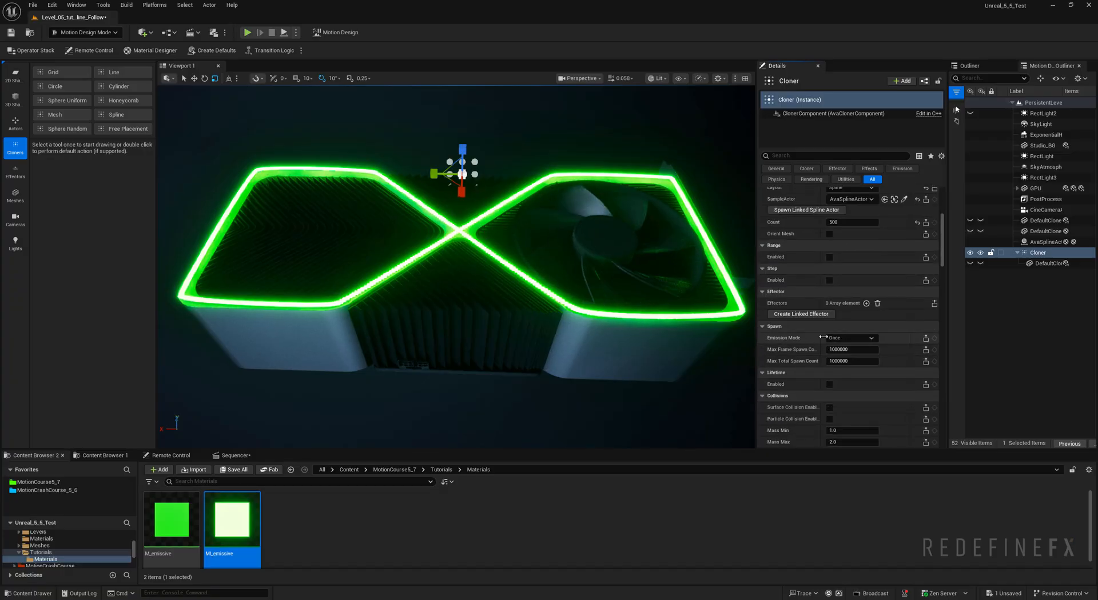
{"action": "left_click", "coordinate": [850, 338]}
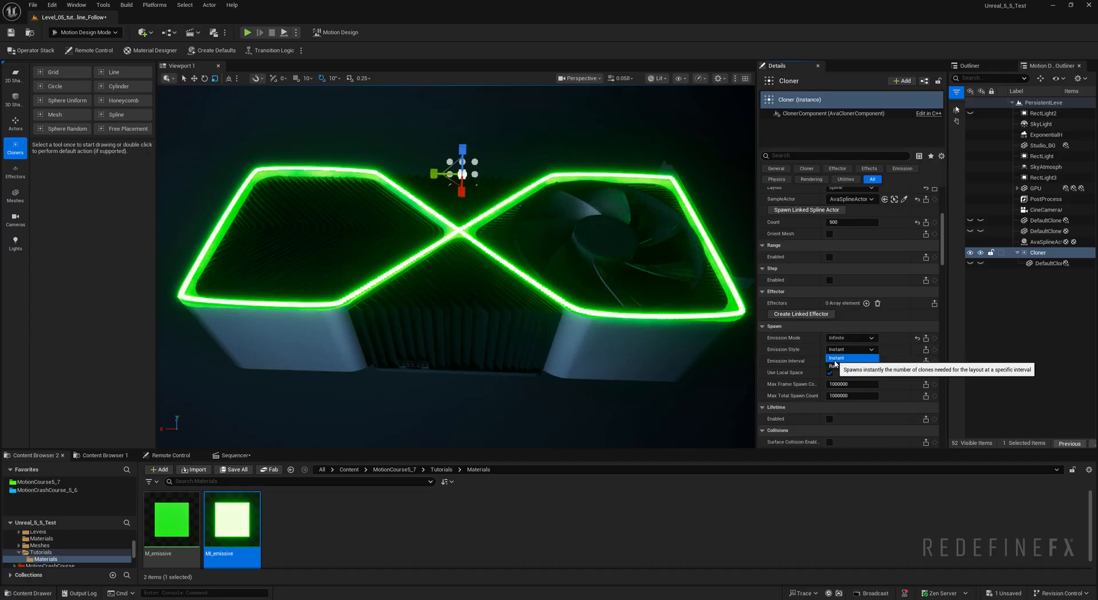
{"action": "left_click", "coordinate": [840, 366]}
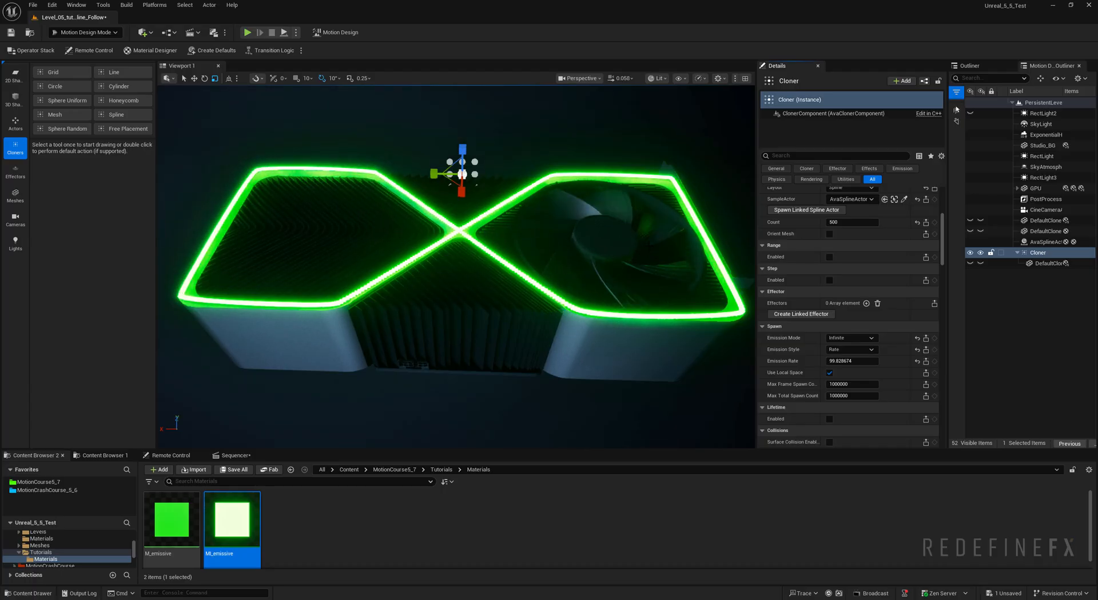
Set clone Lifetime Min and Max to 0.5 and enable scaling over lifetime.
{"action": "scroll", "scroll_direction": "down", "scroll_amount": 3}
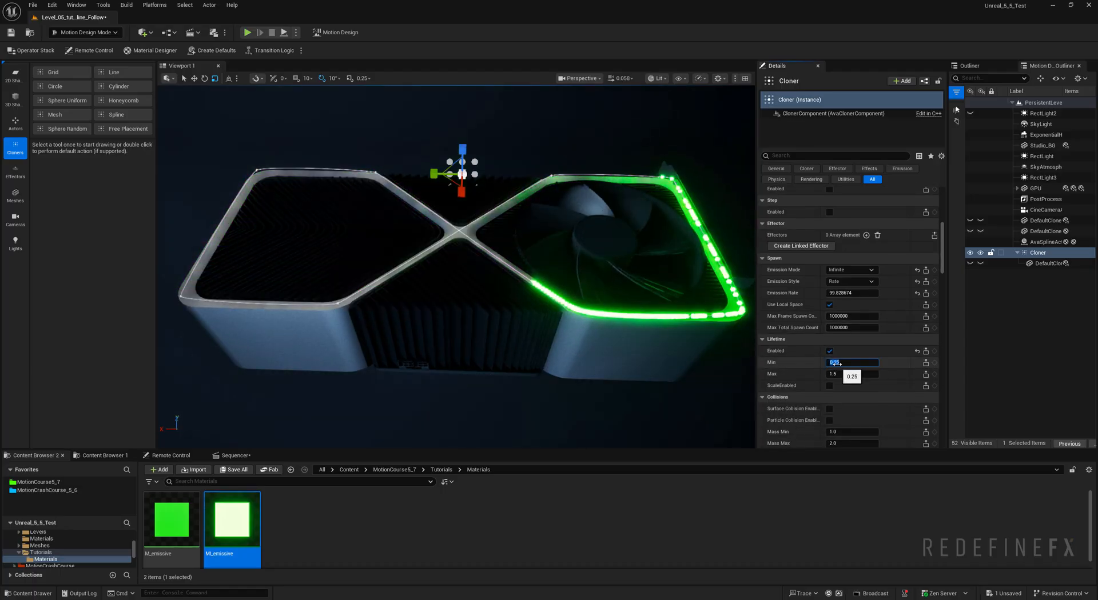
{"action": "type", "text": "0.5"}
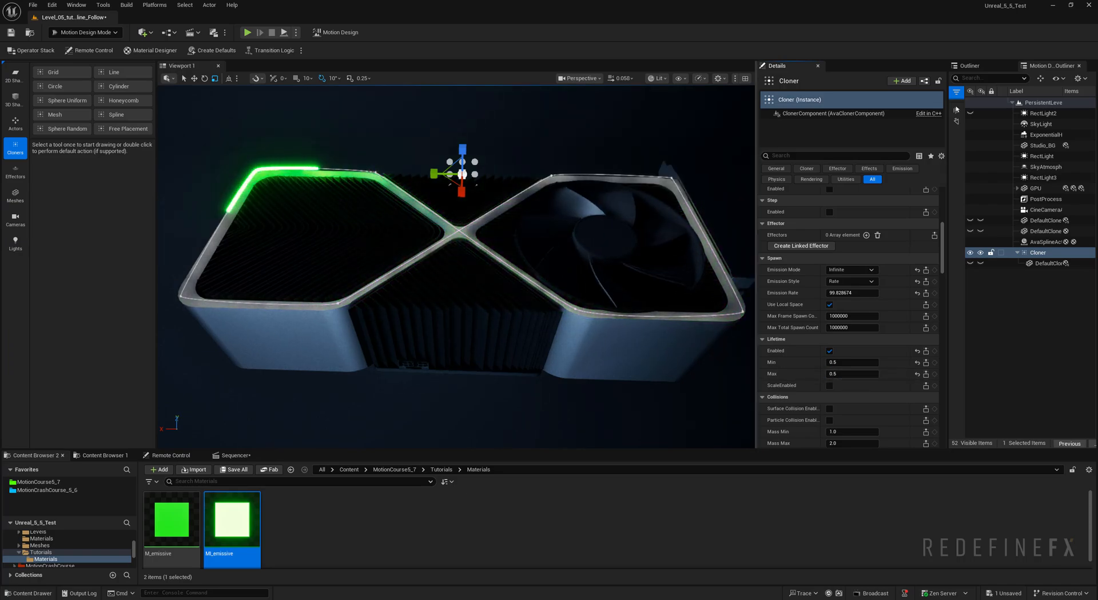
{"action": "left_click", "coordinate": [829, 385]}
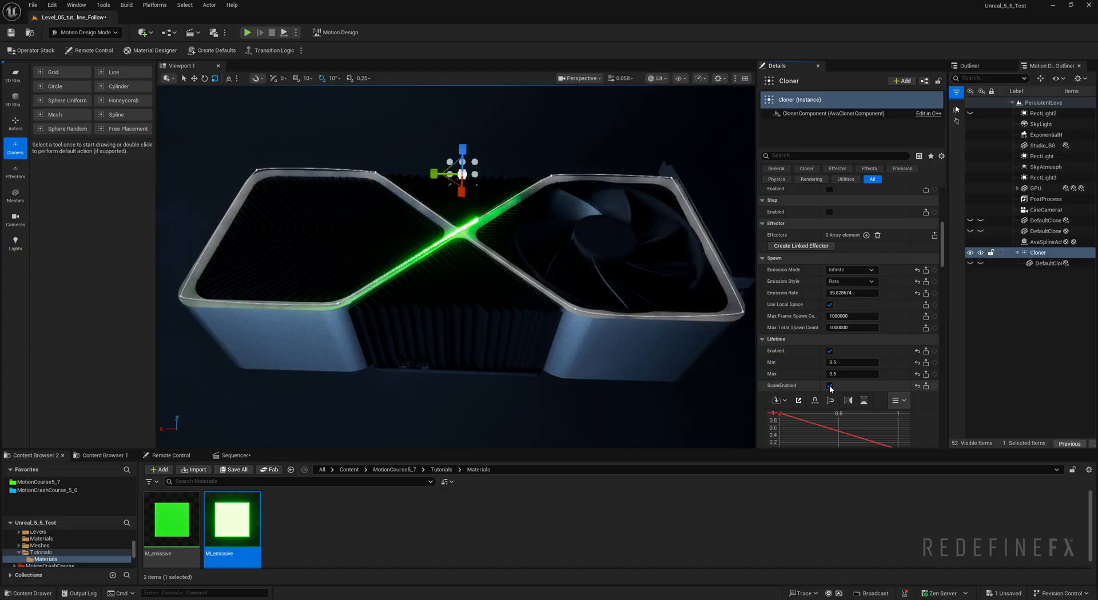
{"action": "left_click", "coordinate": [830, 386]}
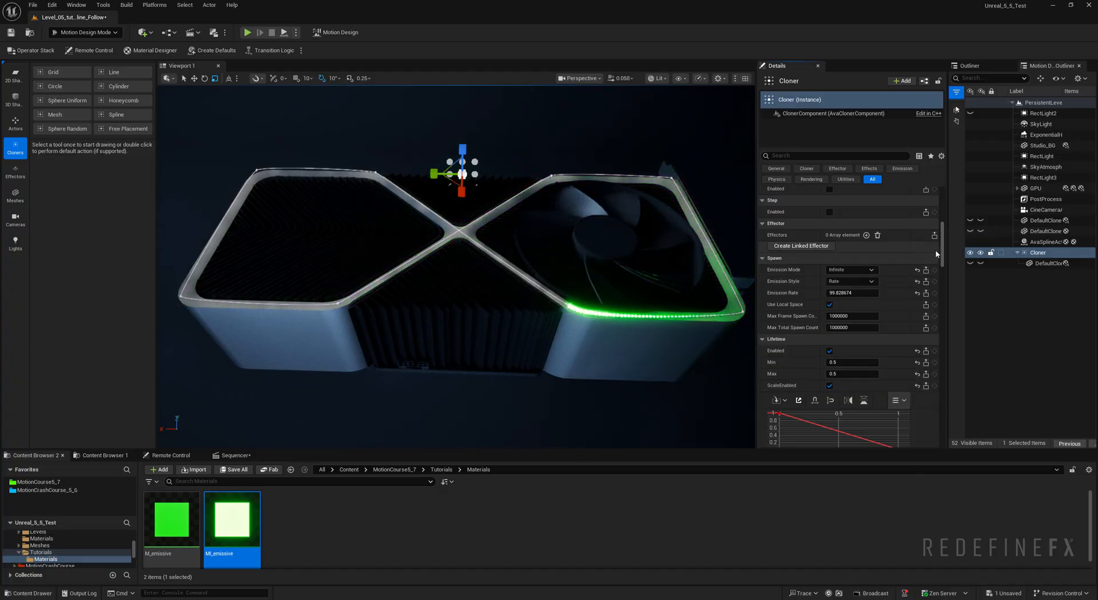
{"action": "scroll", "scroll_direction": "down", "scroll_amount": 3}
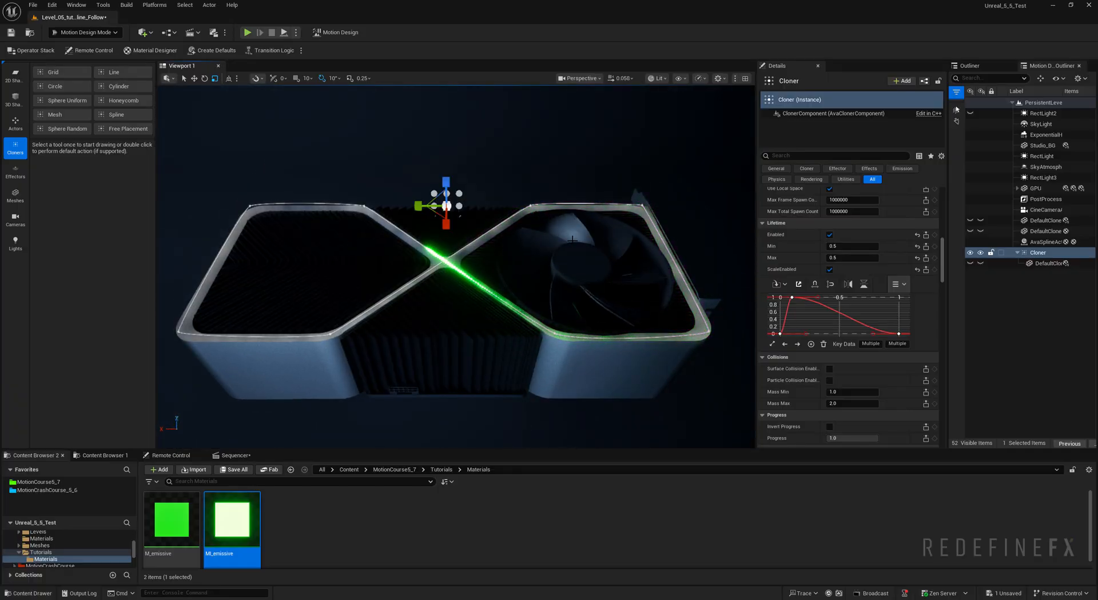
Reselect the Cloner in the Outliner and set its Emission Rate to 300.
{"action": "left_click", "coordinate": [1044, 231]}
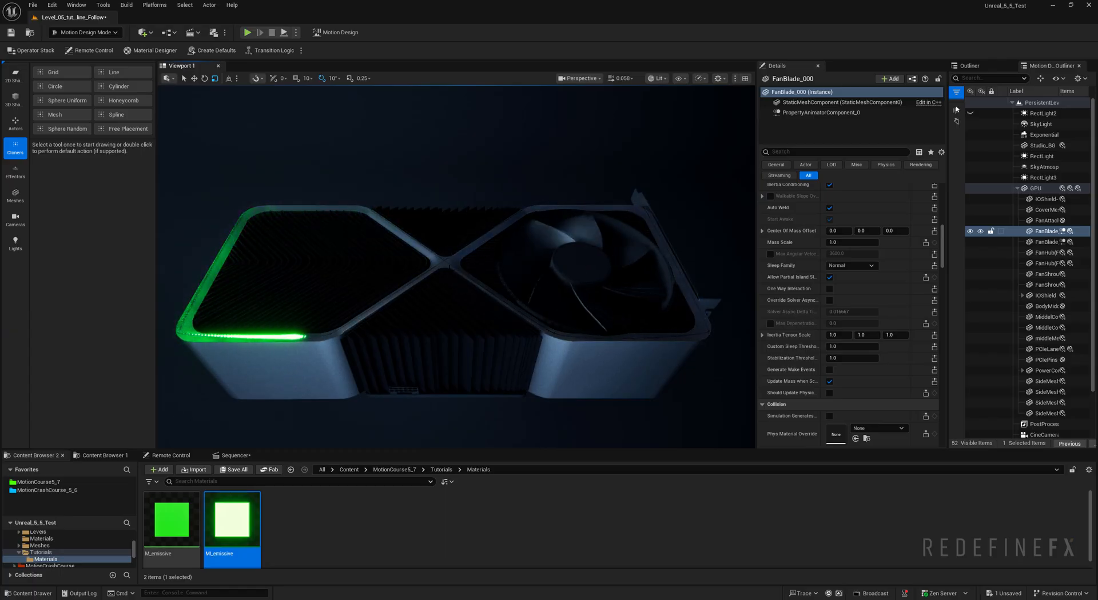
{"action": "left_click", "coordinate": [1038, 253]}
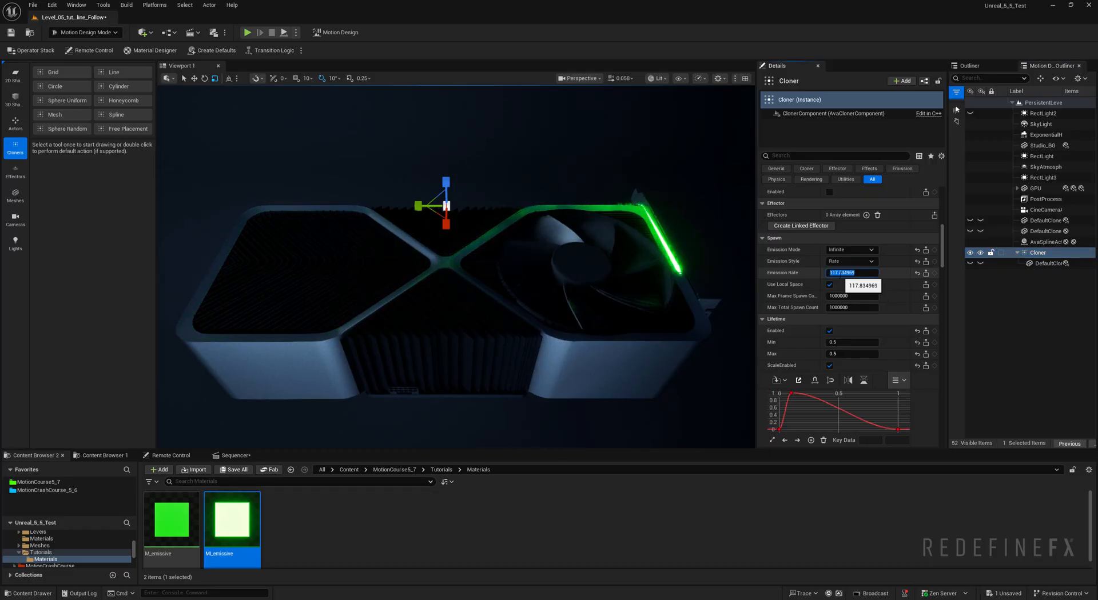
{"action": "type", "text": "300.0"}
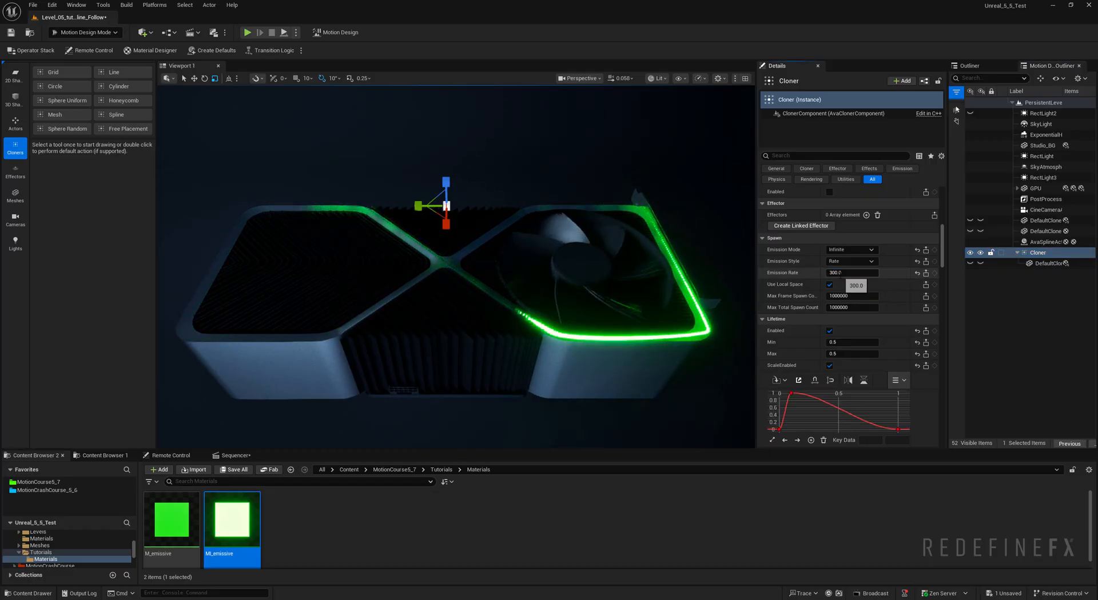